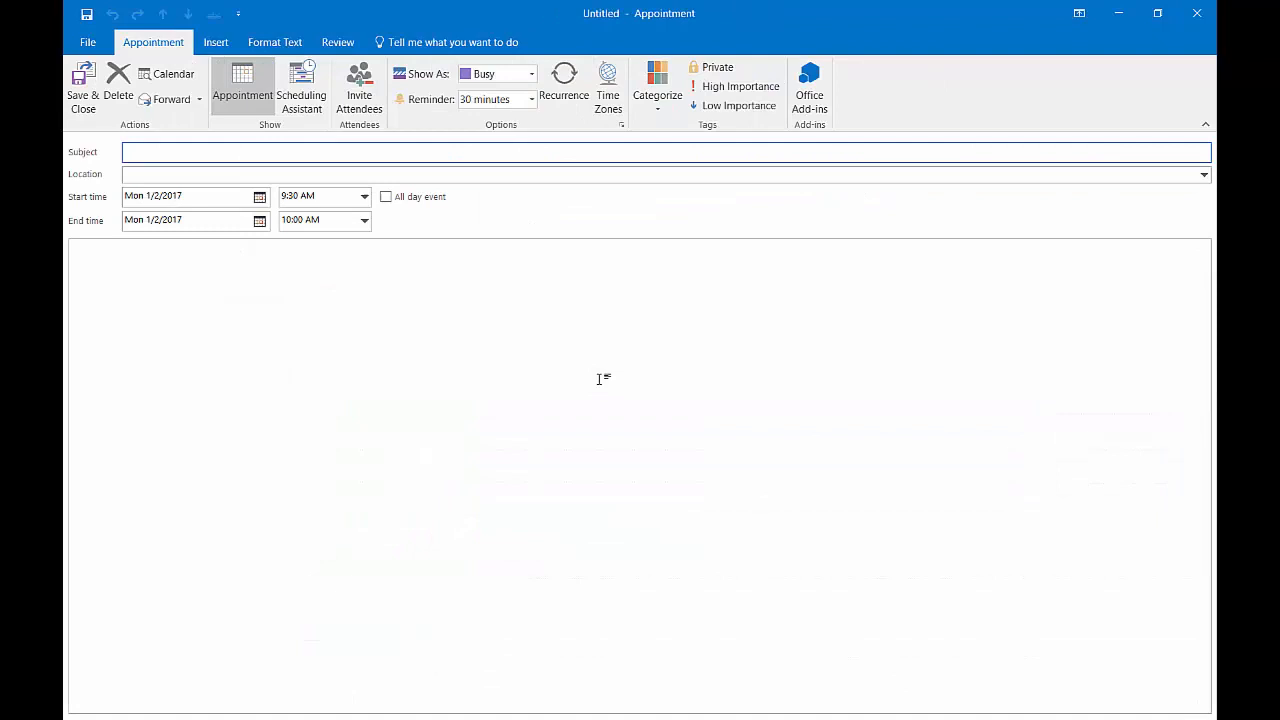
mouse_move(531, 274)
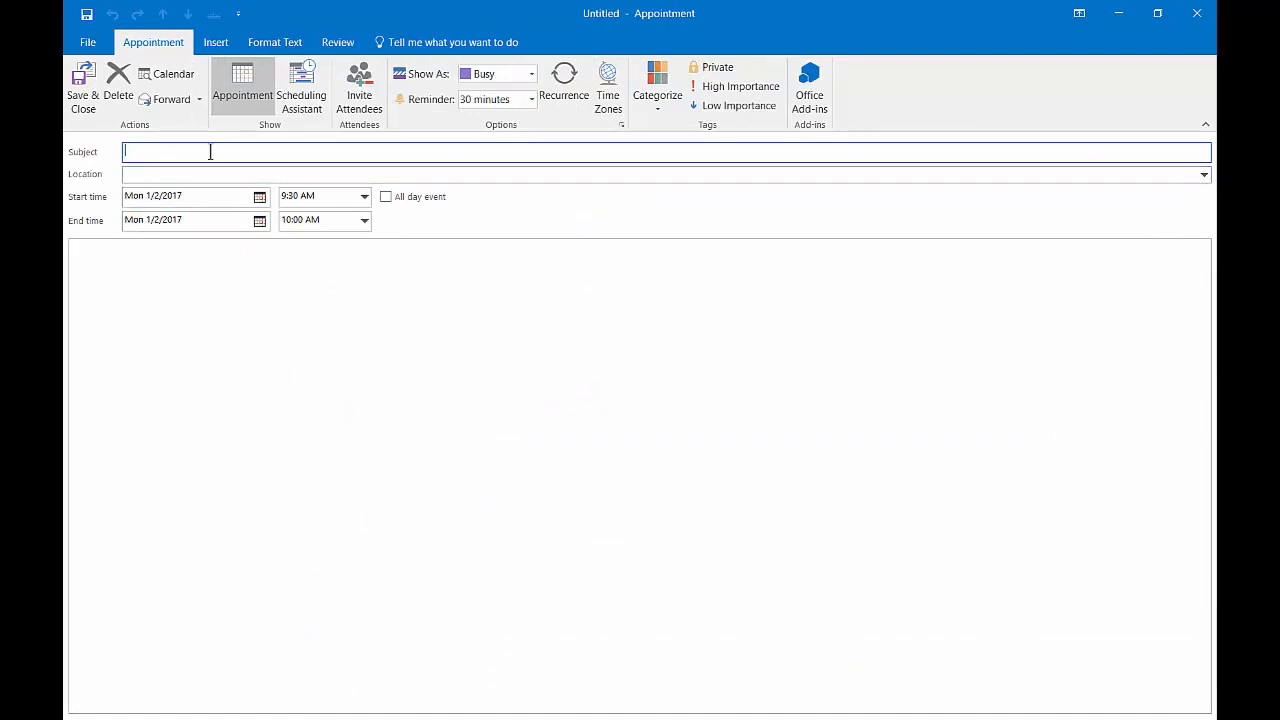
- Title the appointment 'Party' in the Conference room and make it a meeting invitation
type("Party")
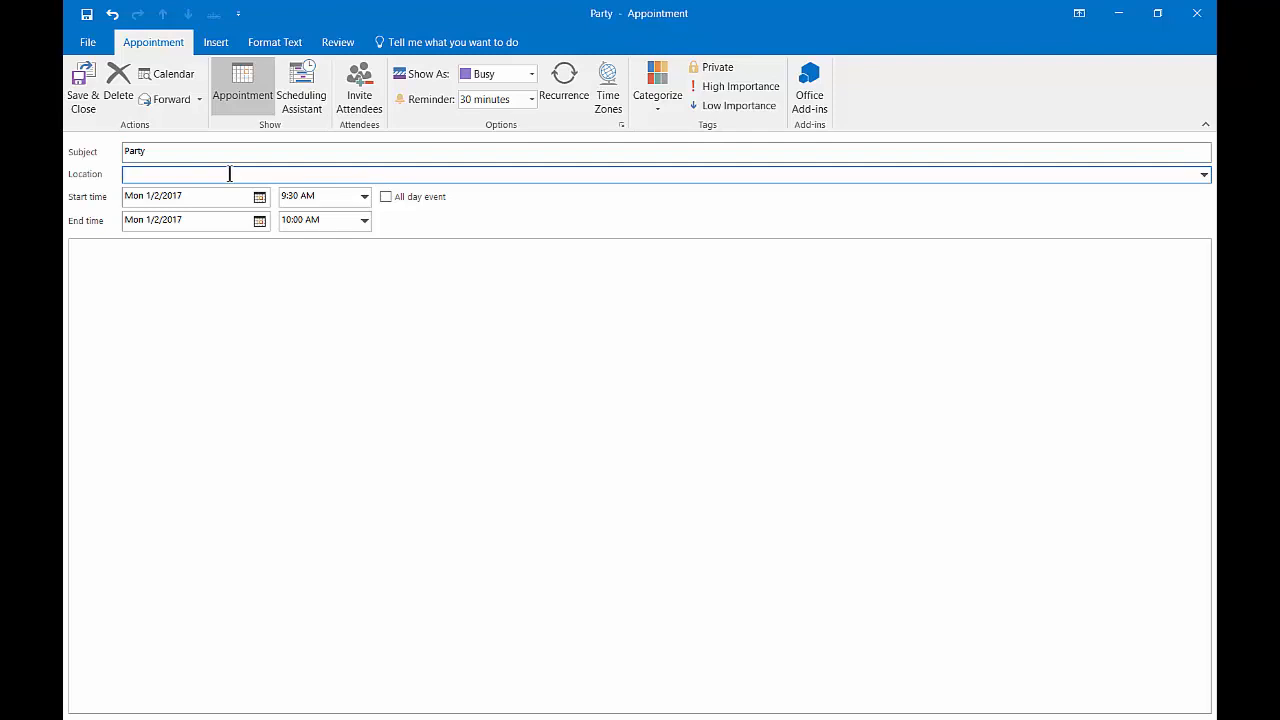
type("Conference")
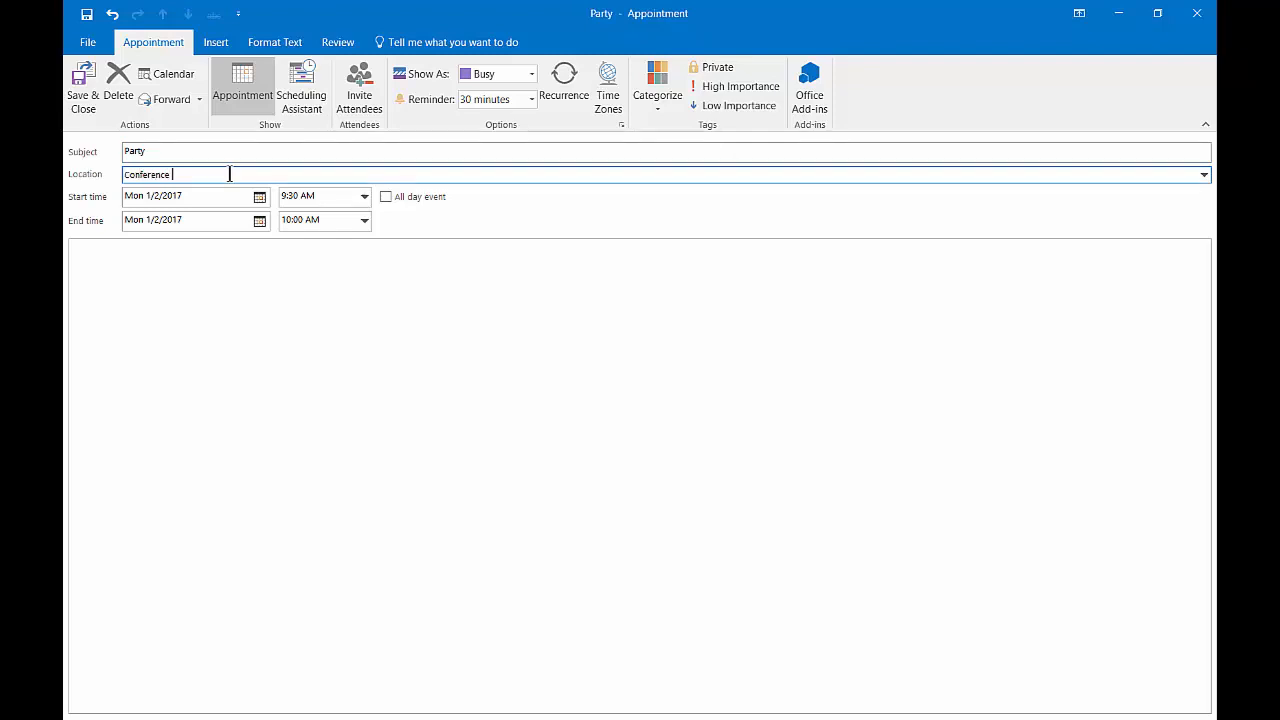
type("room")
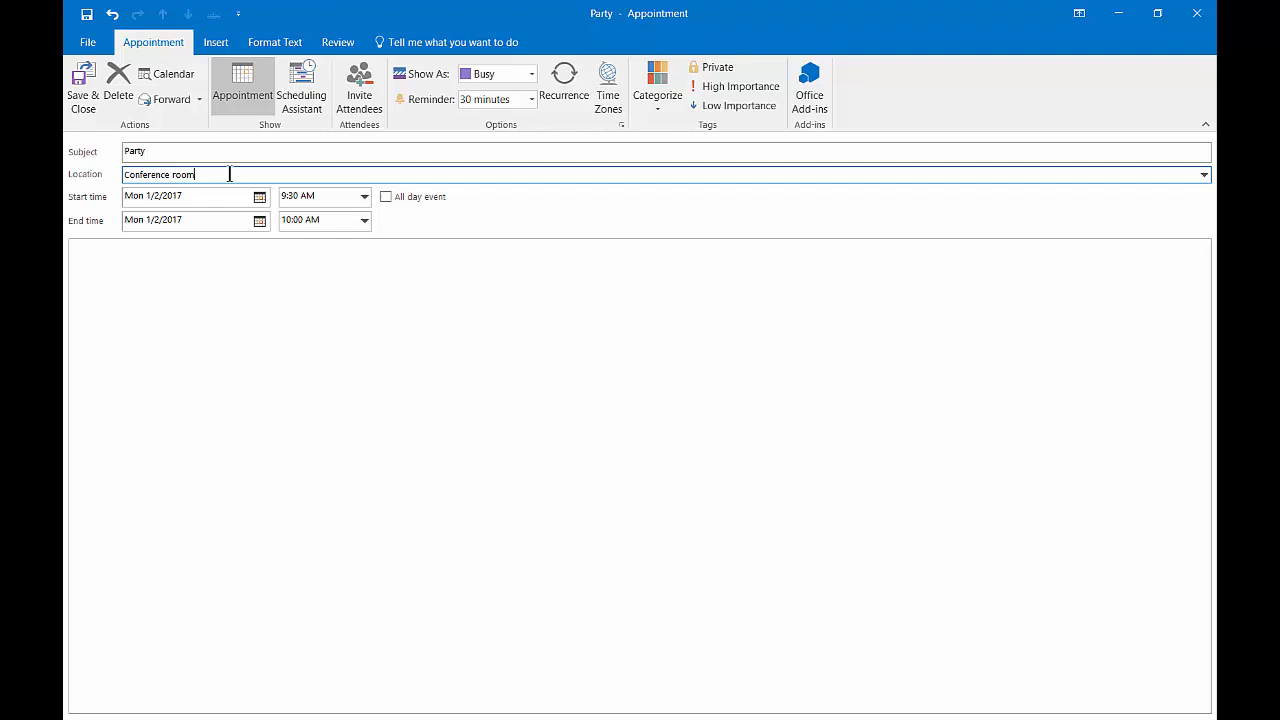
mouse_move(359, 85)
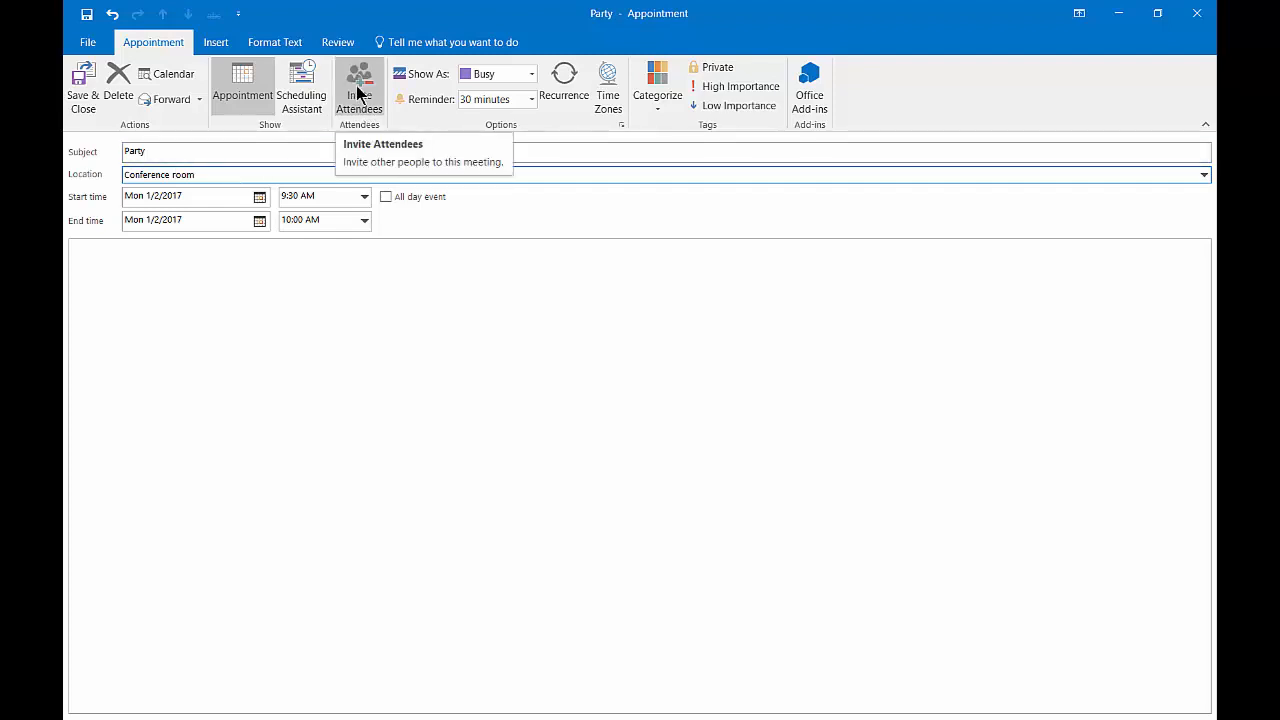
left_click(358, 88)
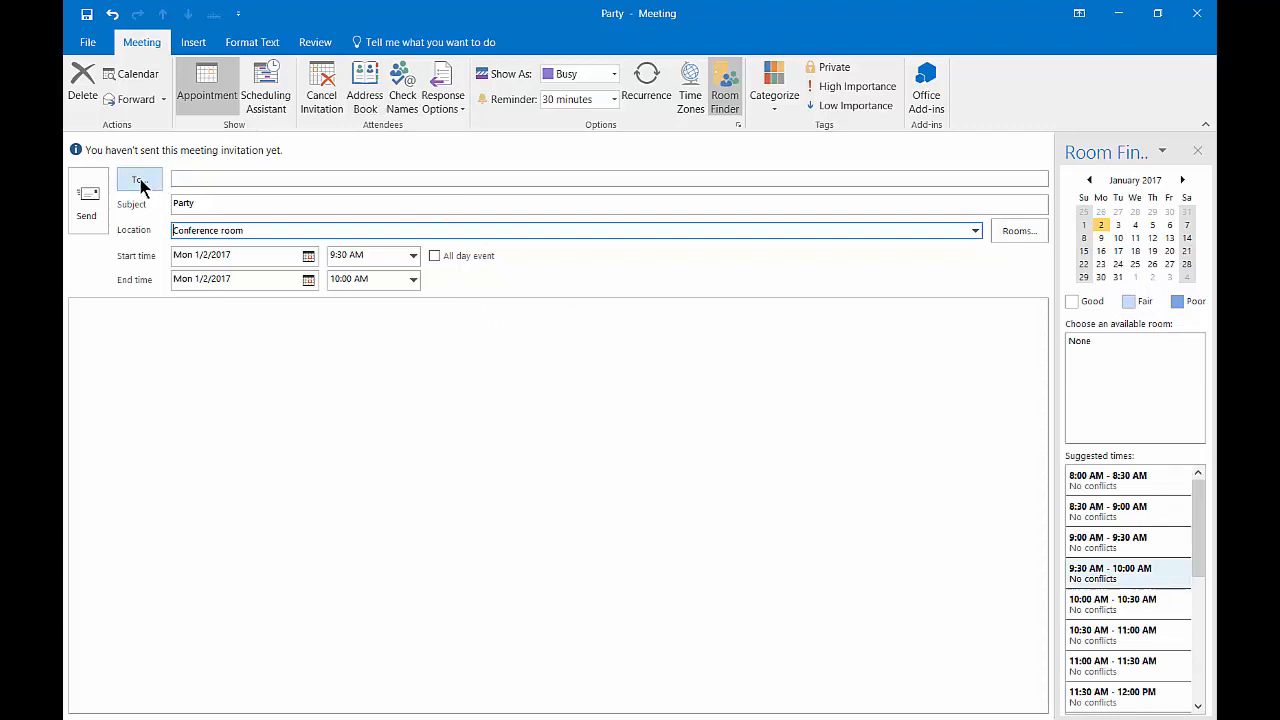
left_click(139, 180)
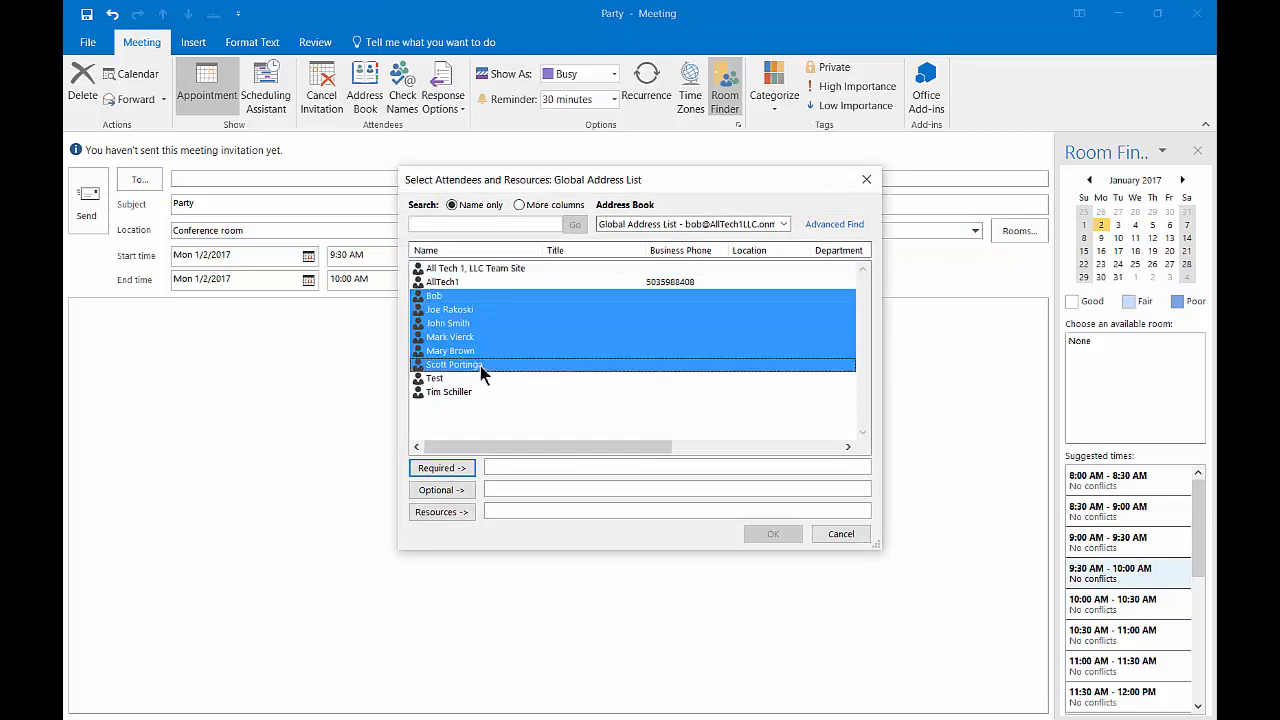
mouse_move(442, 468)
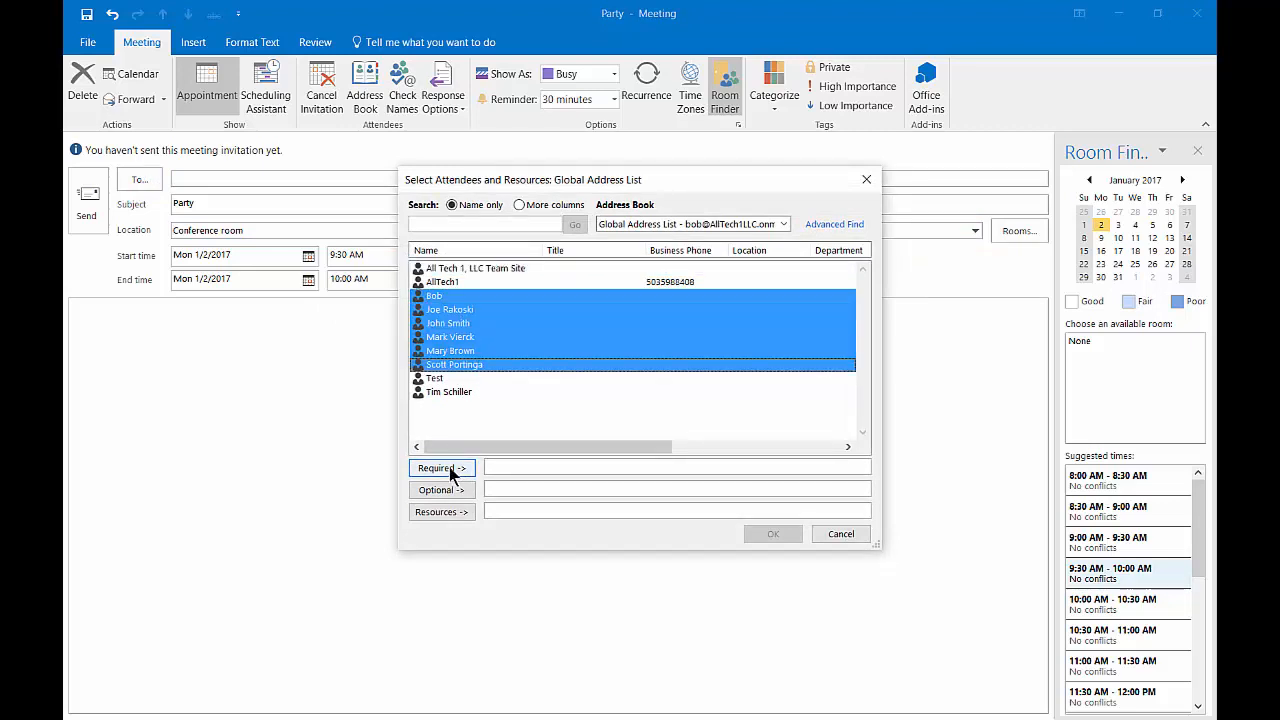
left_click(440, 467)
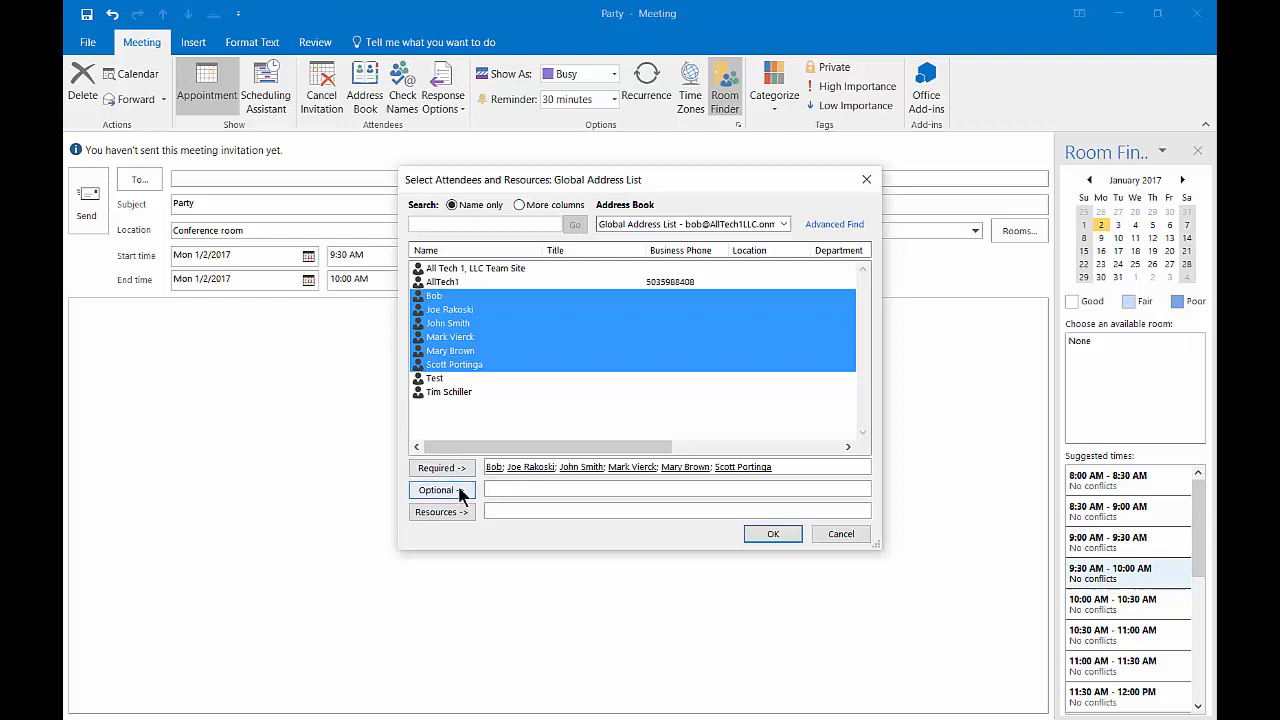
mouse_move(459, 535)
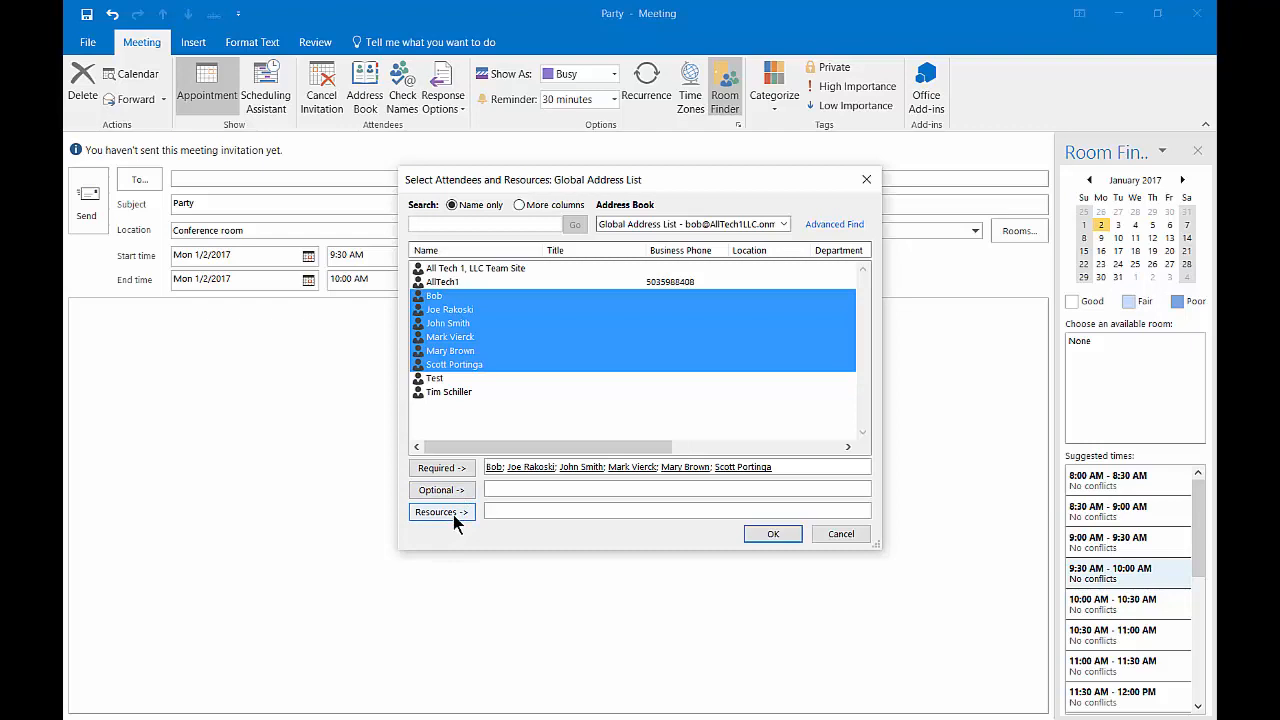
mouse_move(460, 527)
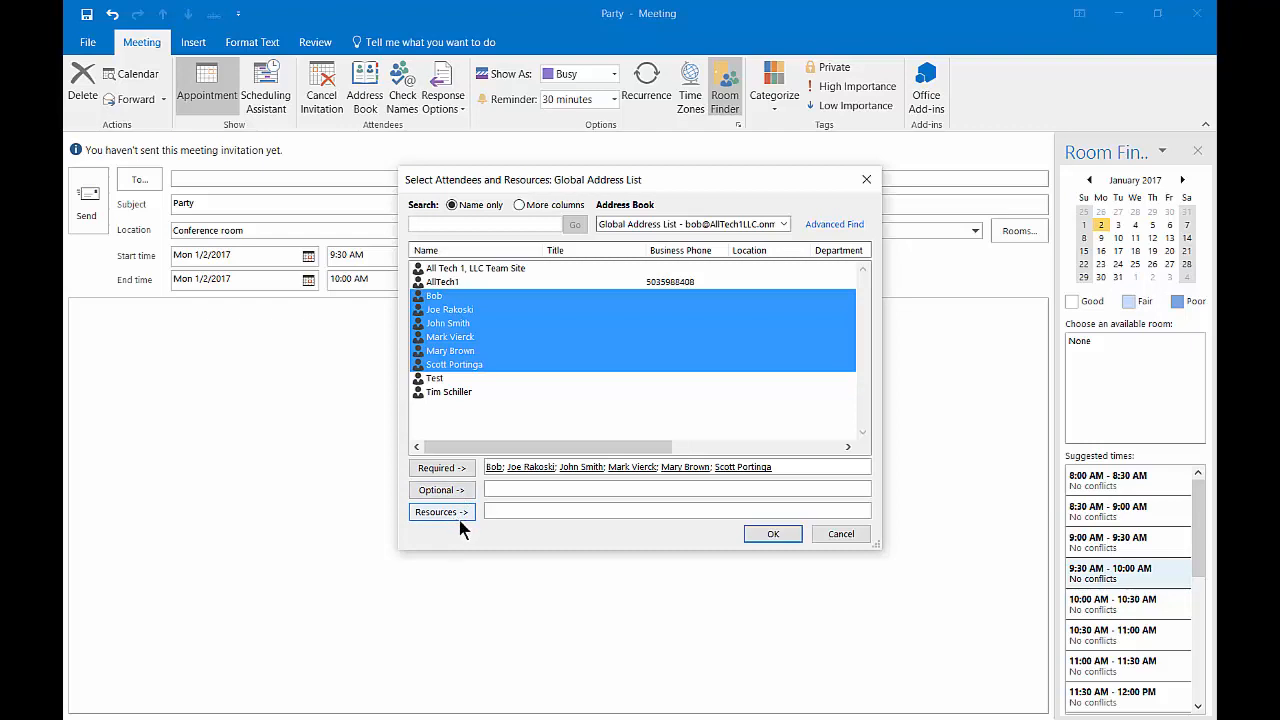
mouse_move(575, 537)
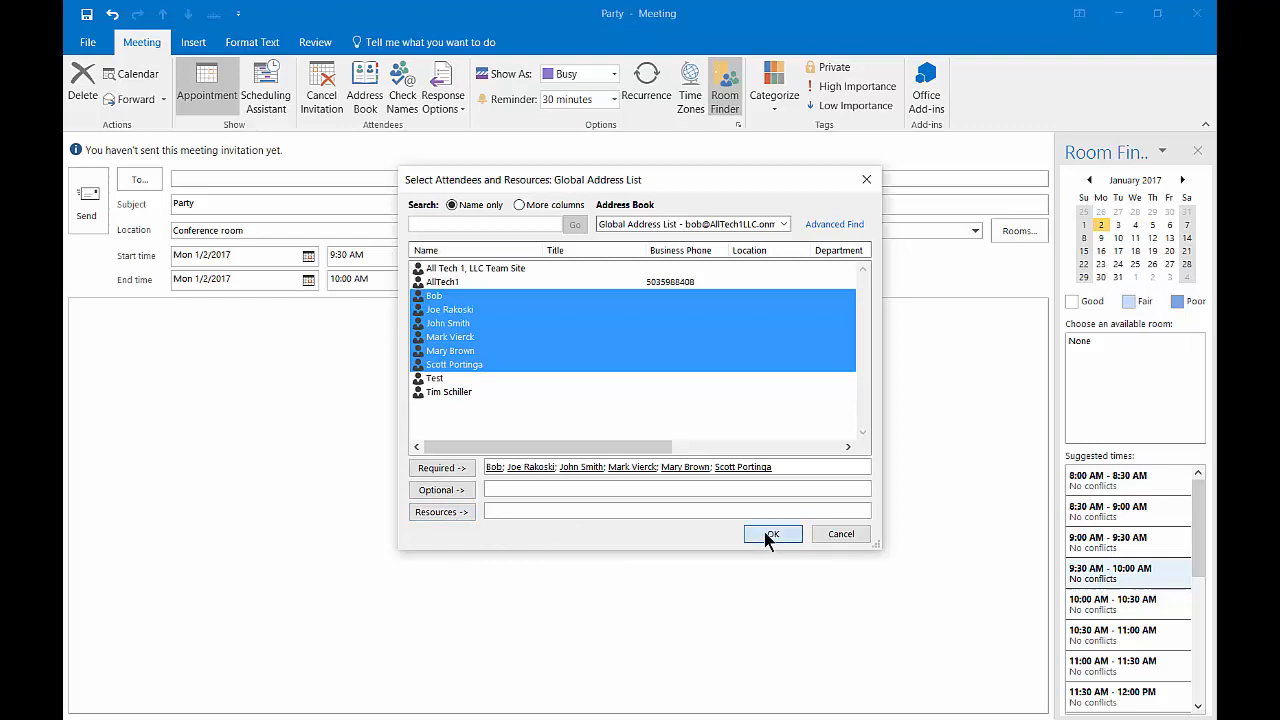
left_click(772, 533)
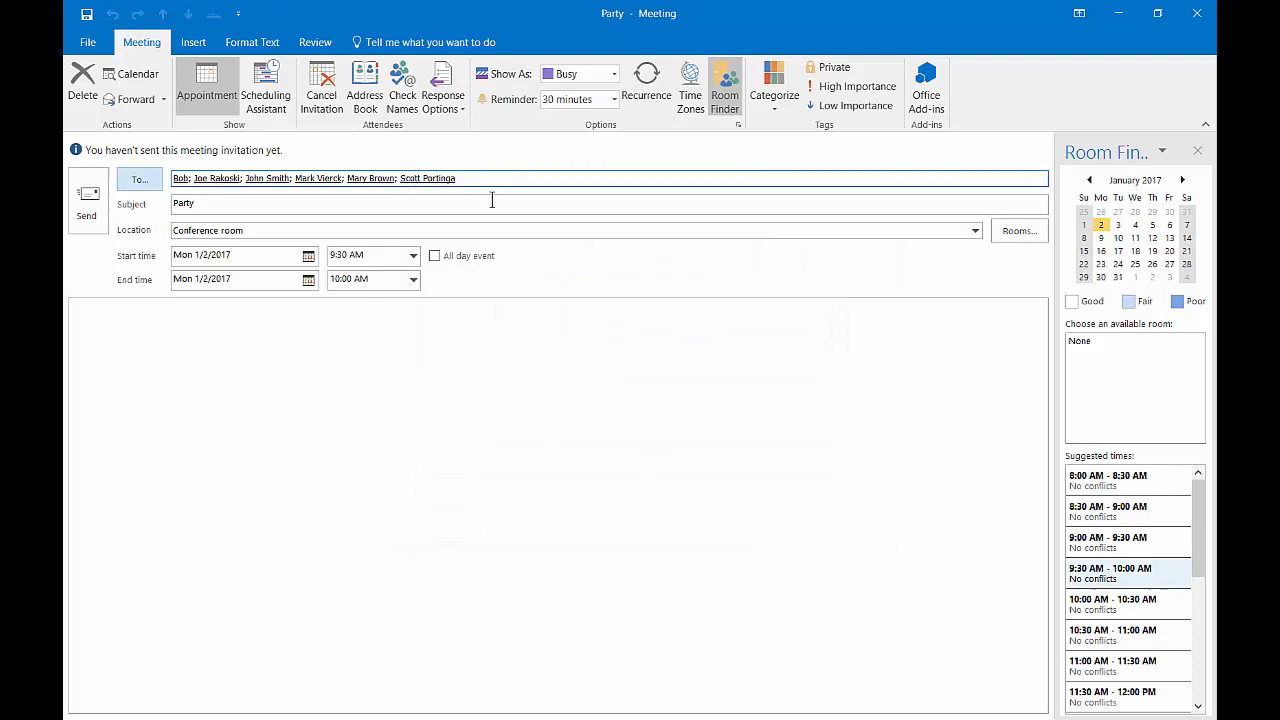
left_click(477, 230)
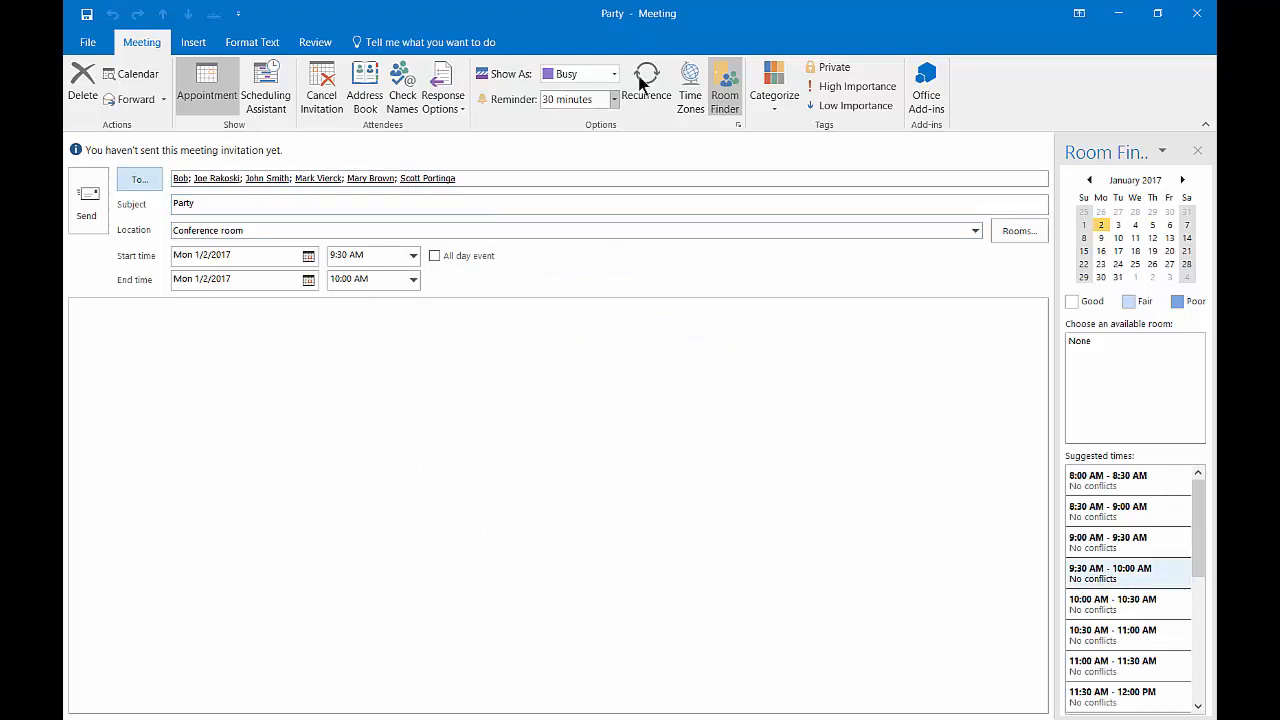
- Set the meeting to recur weekly on Monday, 9:30–10:00 AM, with no end date
left_click(646, 85)
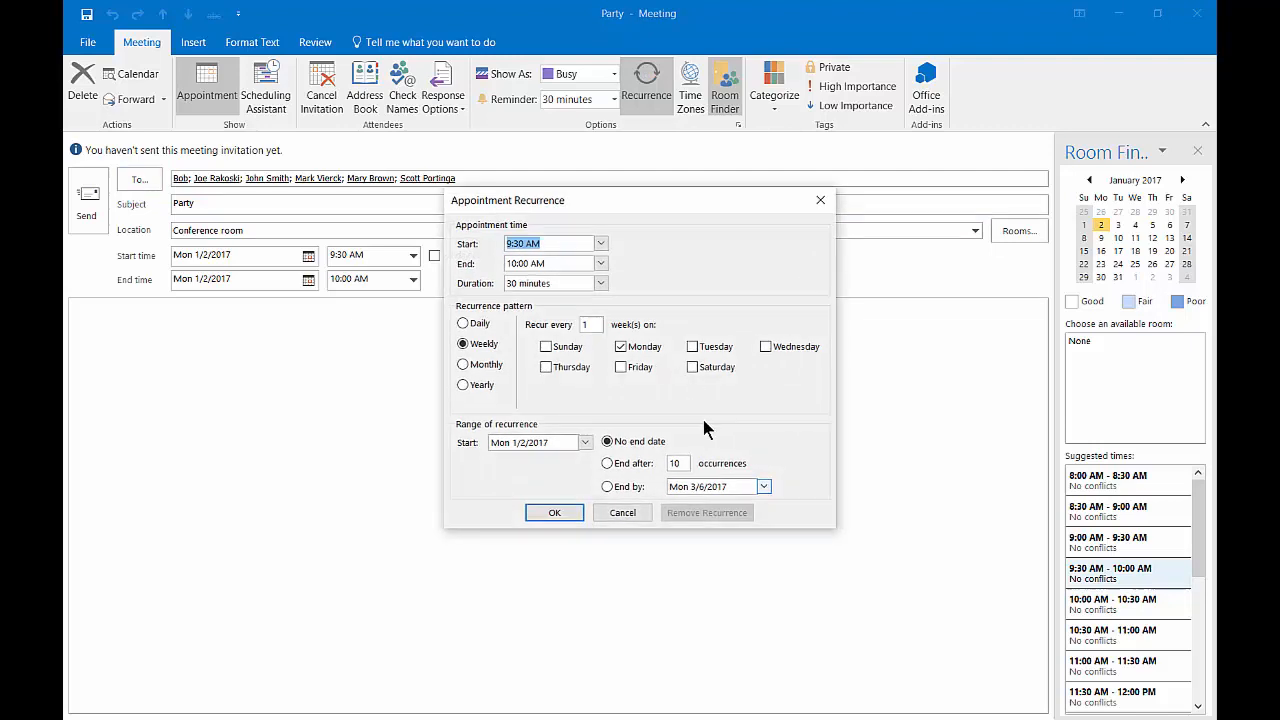
mouse_move(578, 463)
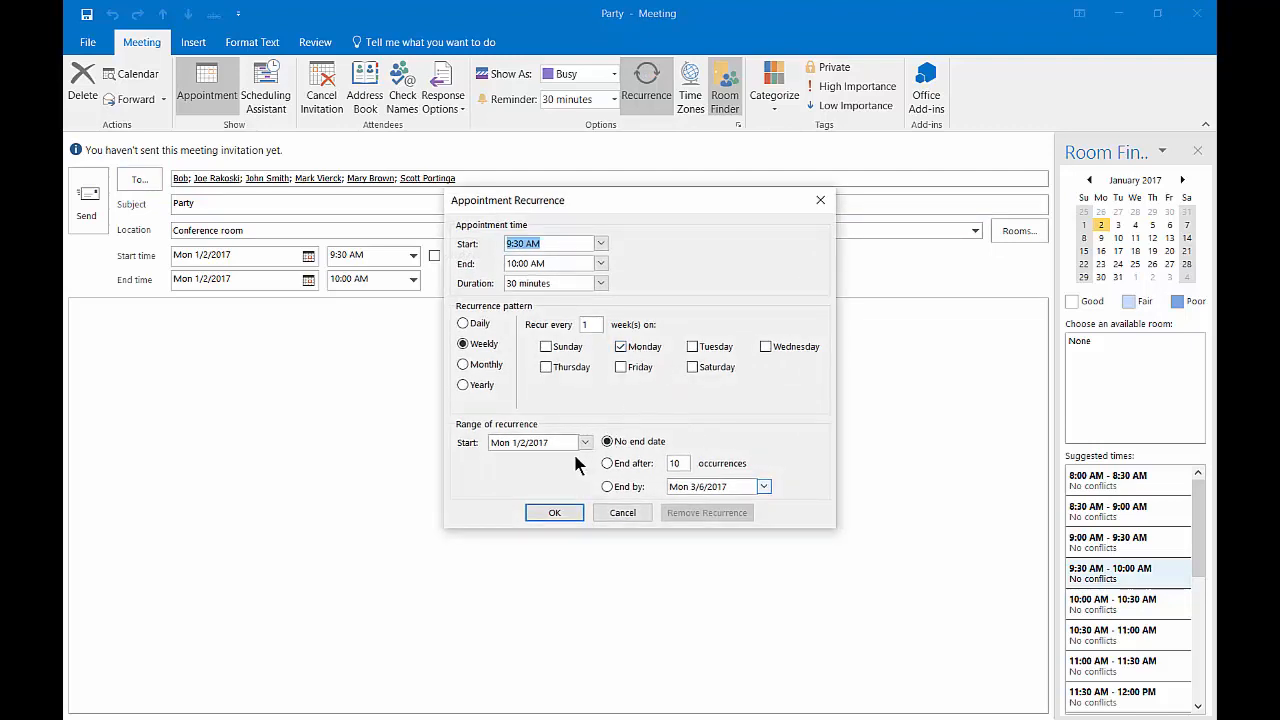
mouse_move(510, 510)
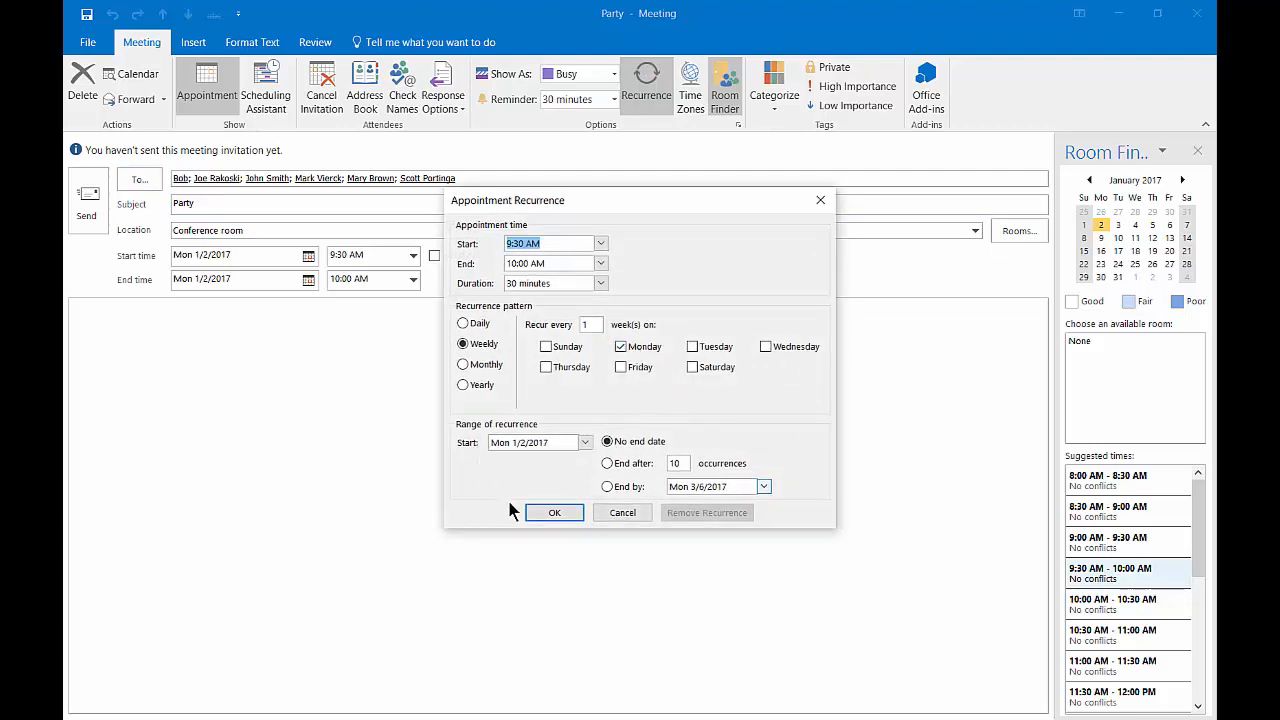
left_click(554, 512)
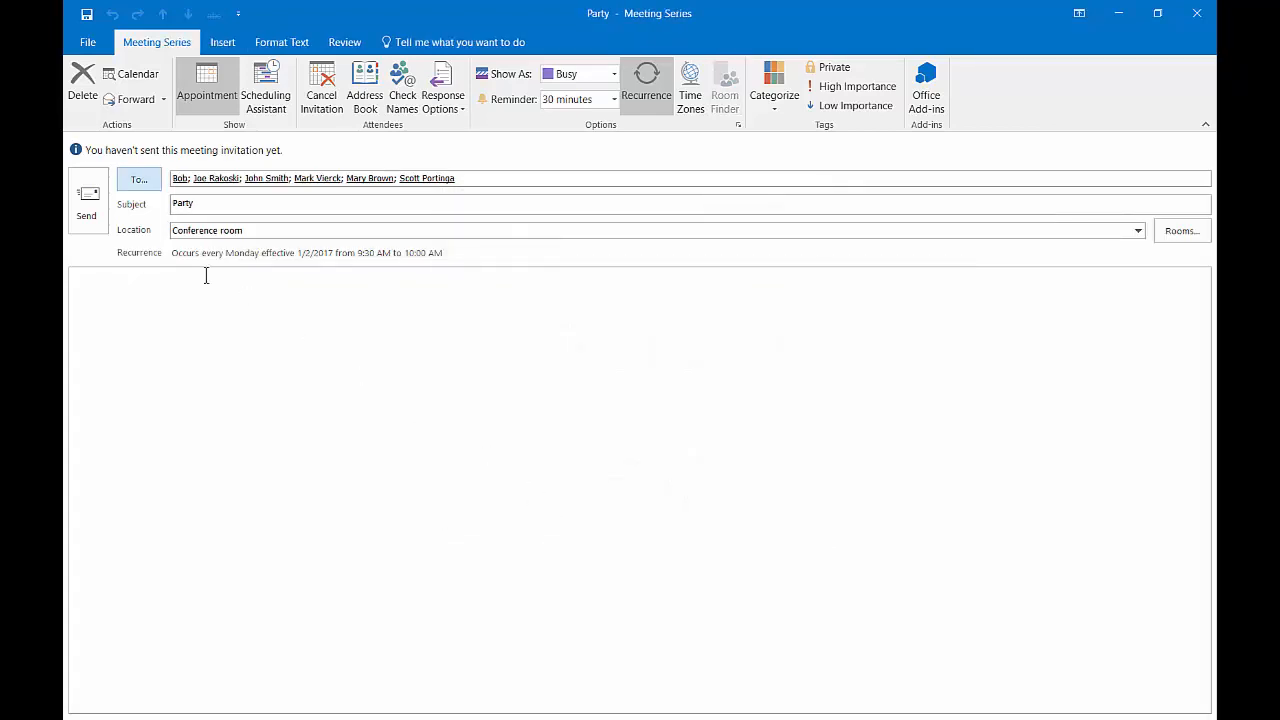